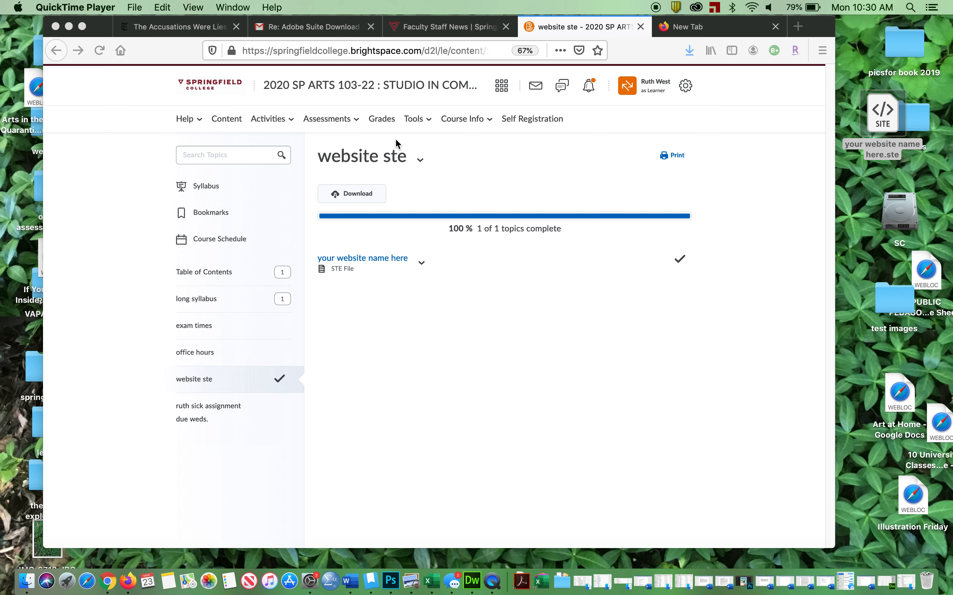
pyautogui.moveTo(323, 161)
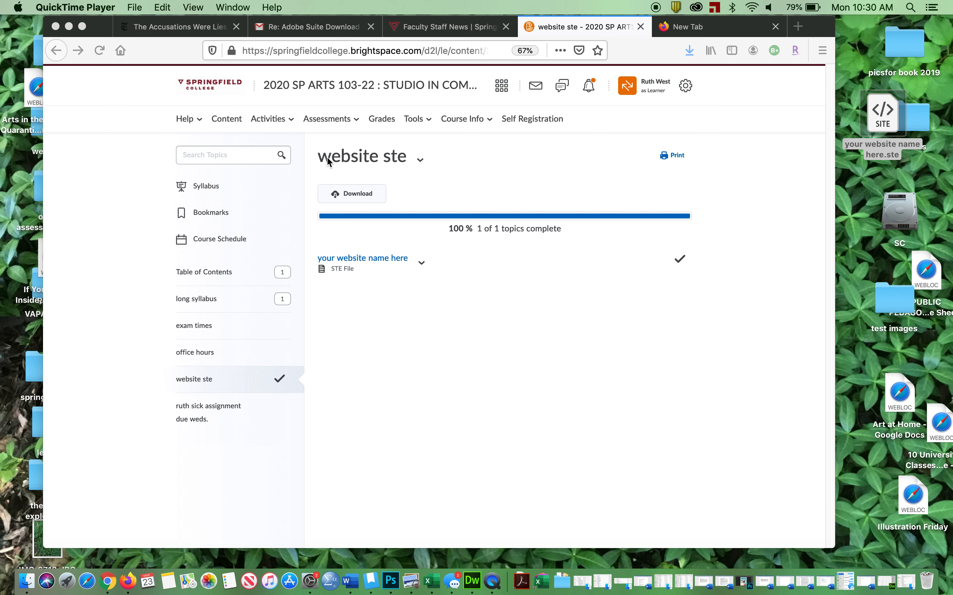
# Show the Manage Sites list containing the imported 'your website name here' site.
pyautogui.click(308, 7)
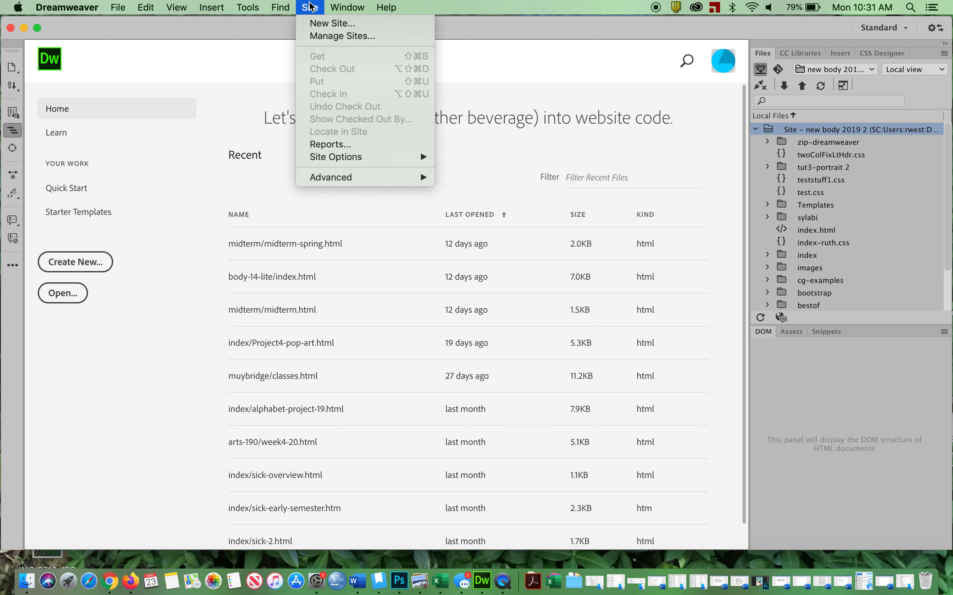
pyautogui.click(342, 36)
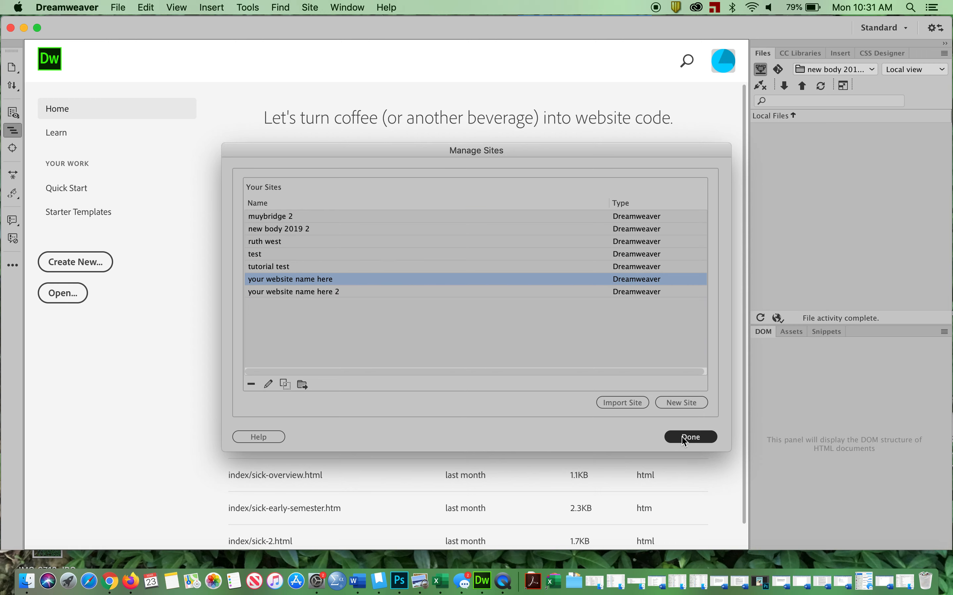
# Rename the imported site to 'ruth 6' in its site setup and save.
pyautogui.click(689, 437)
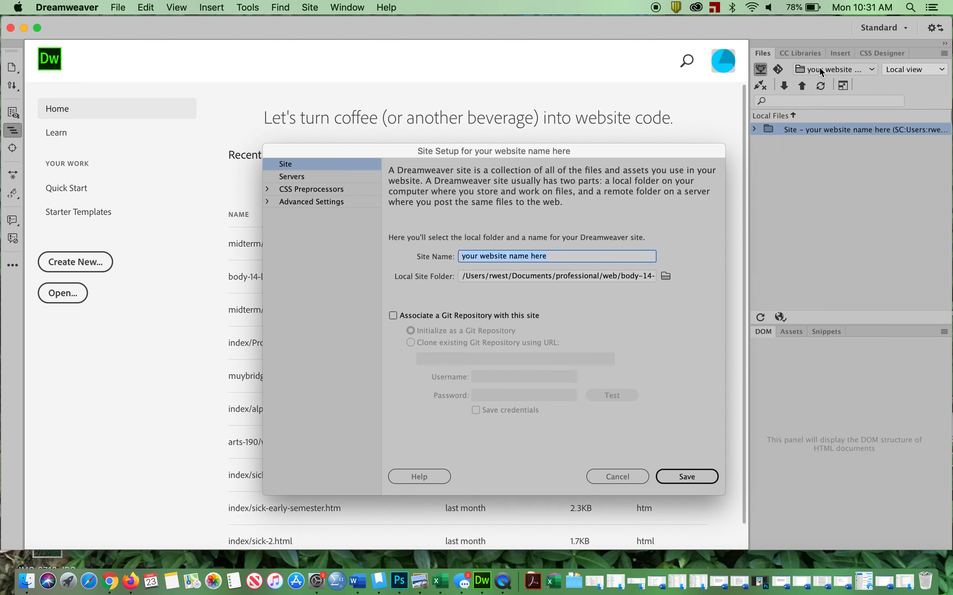
pyautogui.write('rut')
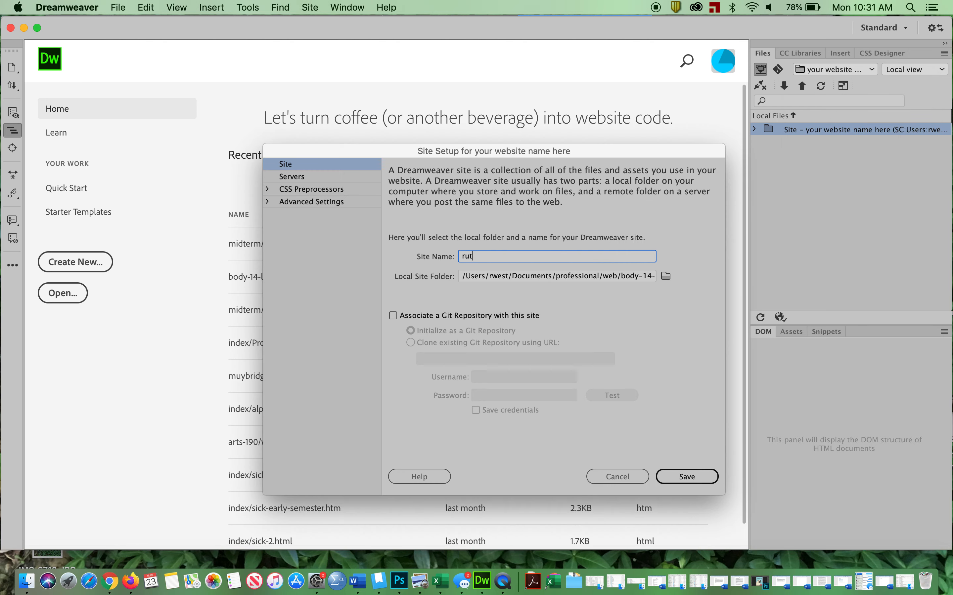
pyautogui.write('h')
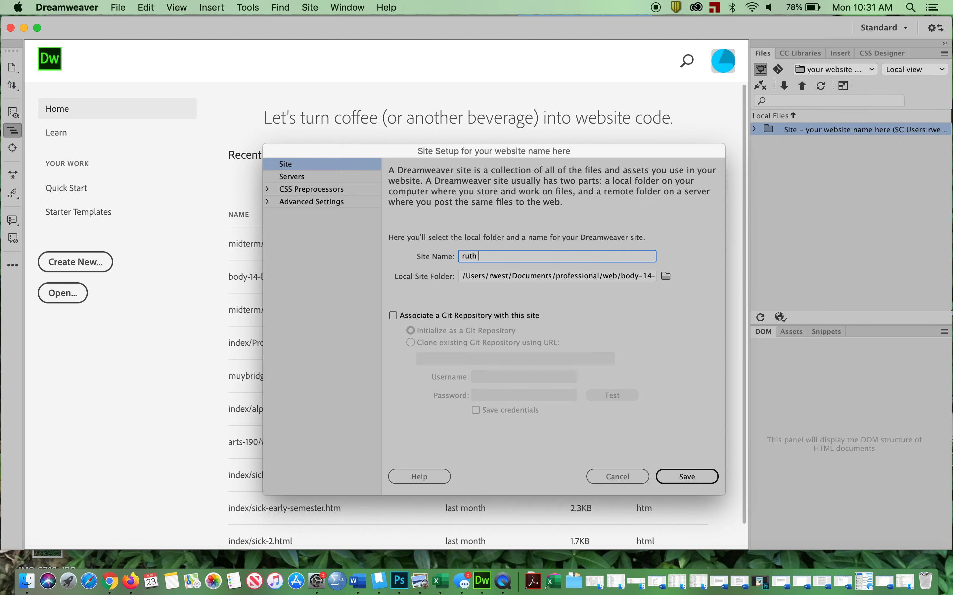
pyautogui.write('6')
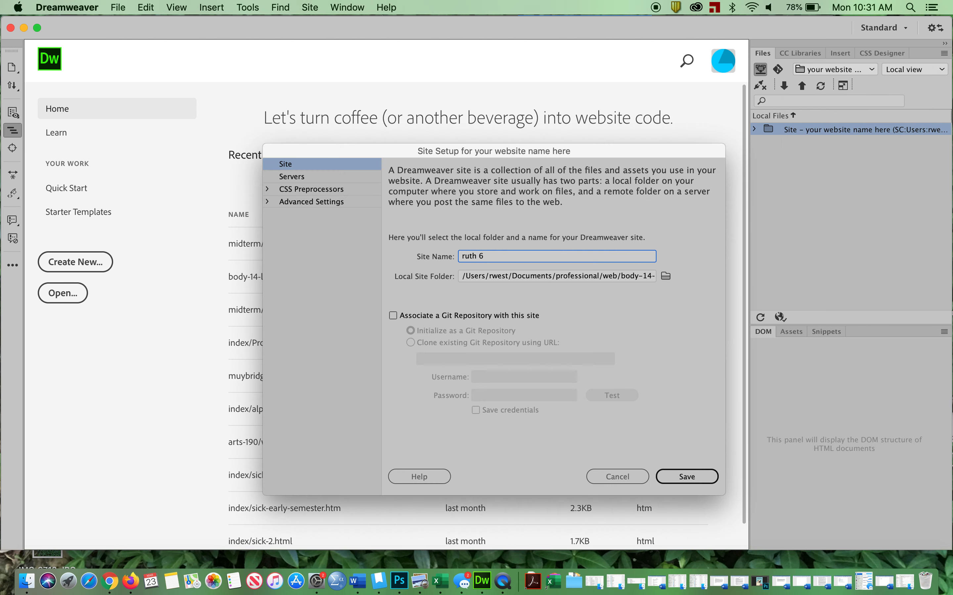
pyautogui.click(686, 476)
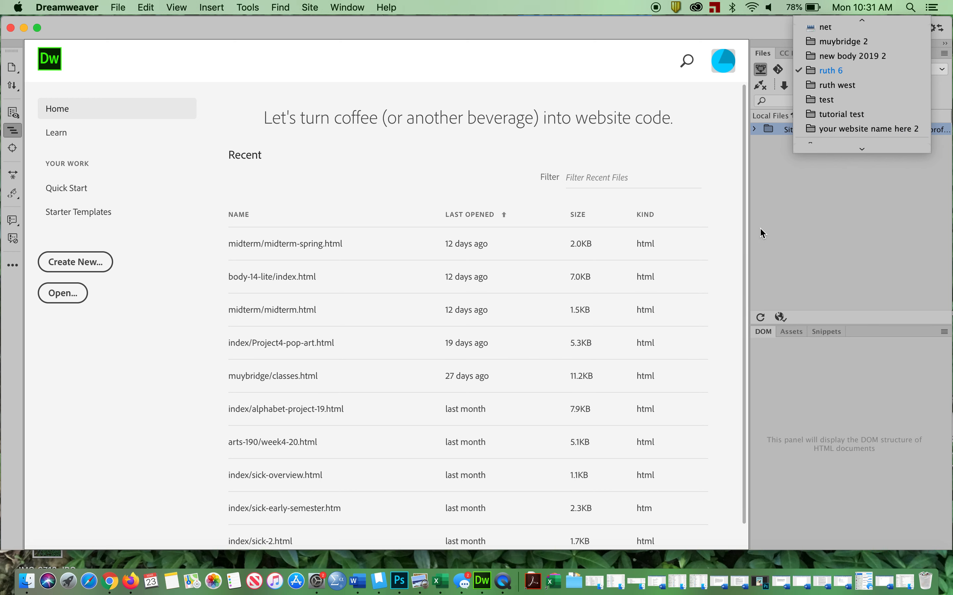
# Make 'ruth 6' the current site in the Files panel and expand its files.
pyautogui.click(830, 71)
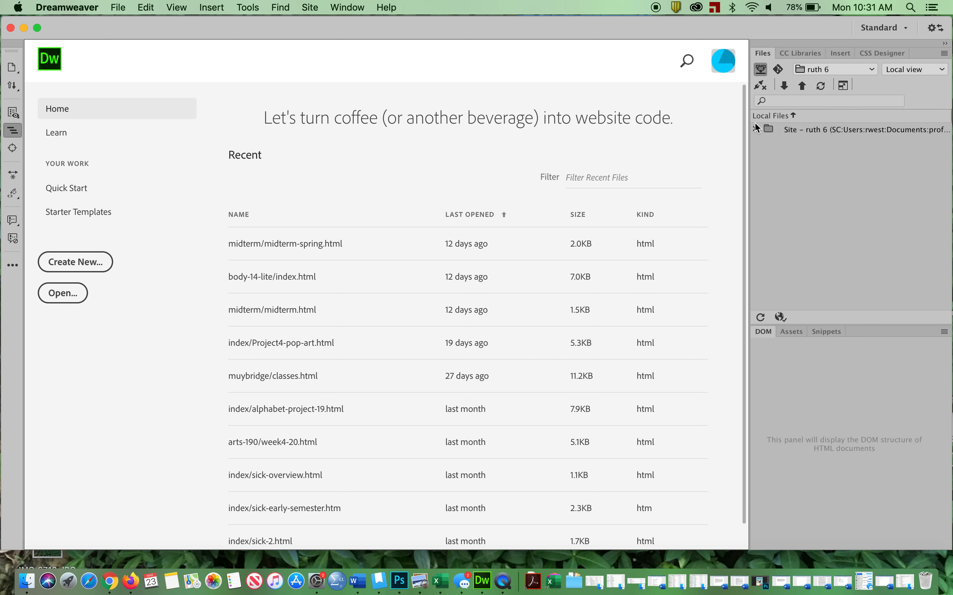
pyautogui.click(759, 129)
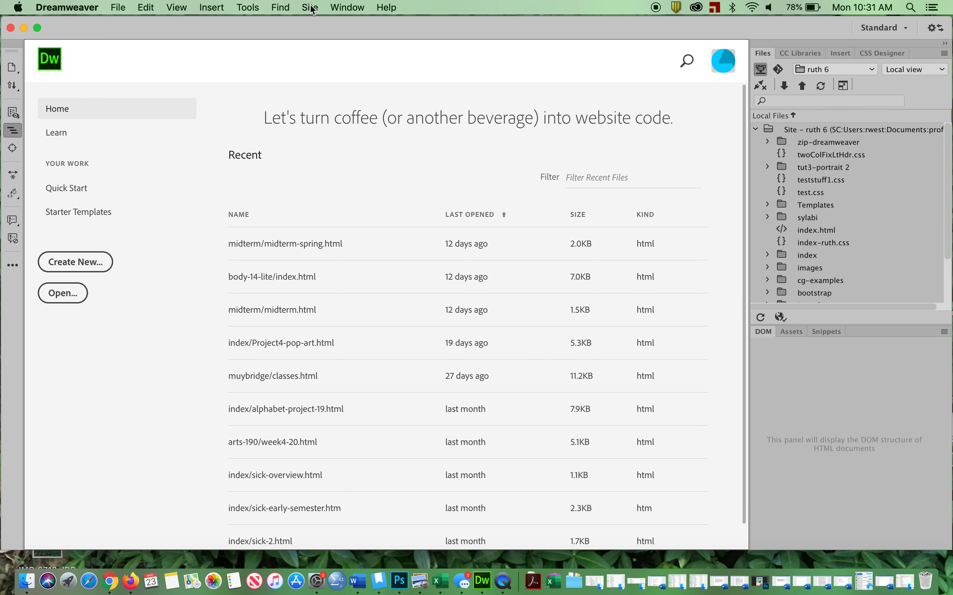
# Reopen the Manage Sites list, now showing 'ruth 6' among the defined sites.
pyautogui.click(309, 7)
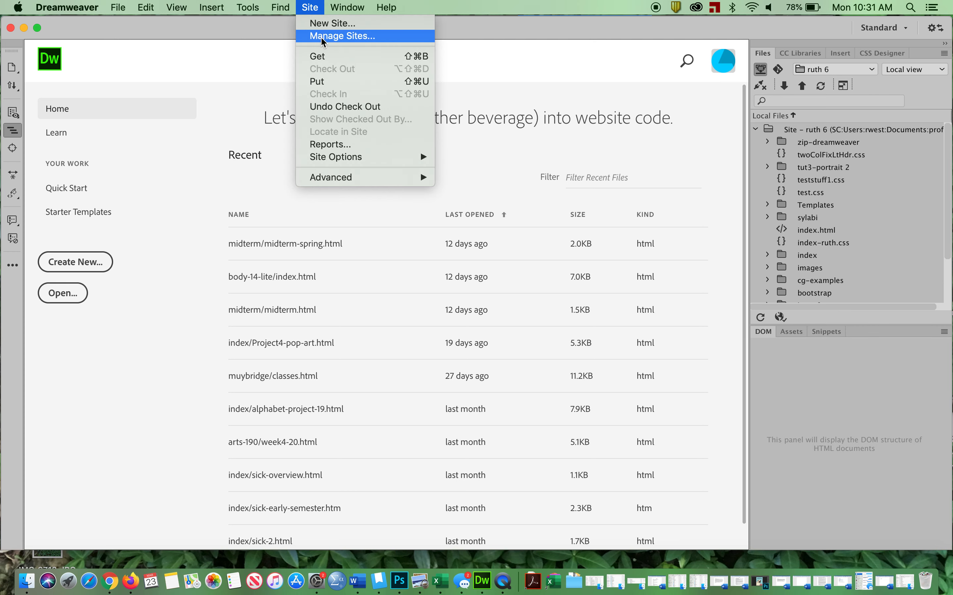
pyautogui.click(341, 36)
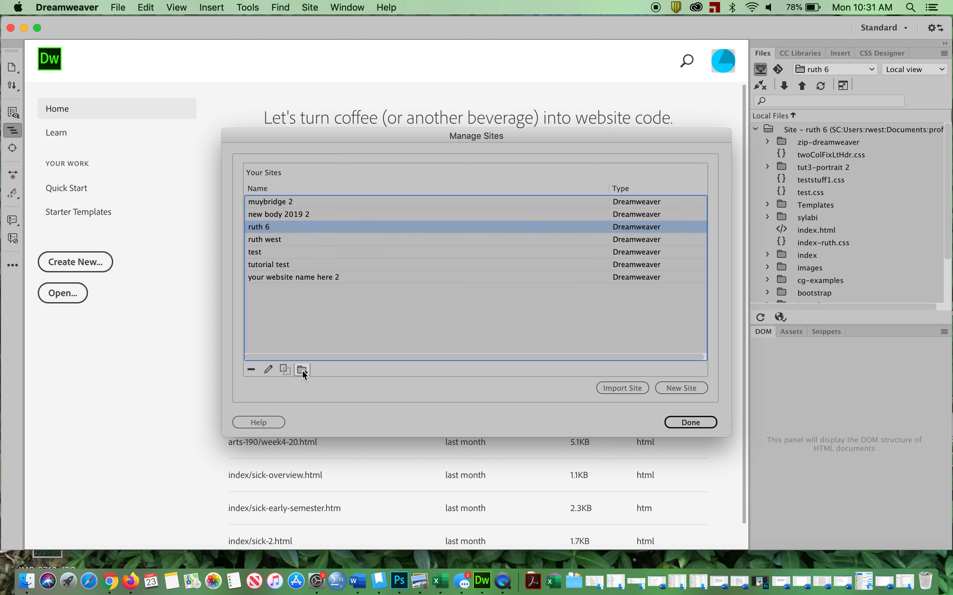
# Export the 'ruth 6' site with 'Back up my settings' and confirm.
pyautogui.click(302, 369)
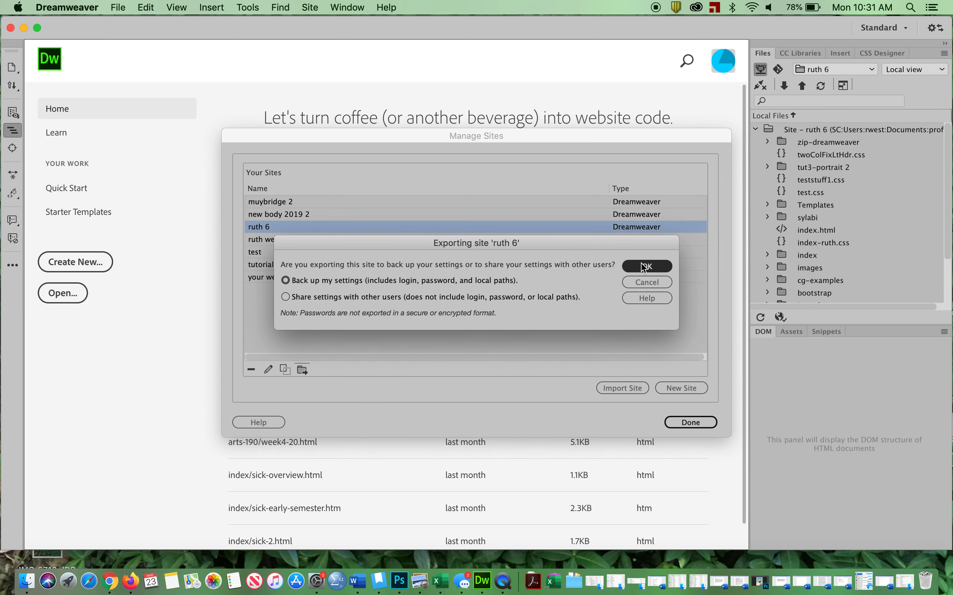
pyautogui.click(645, 266)
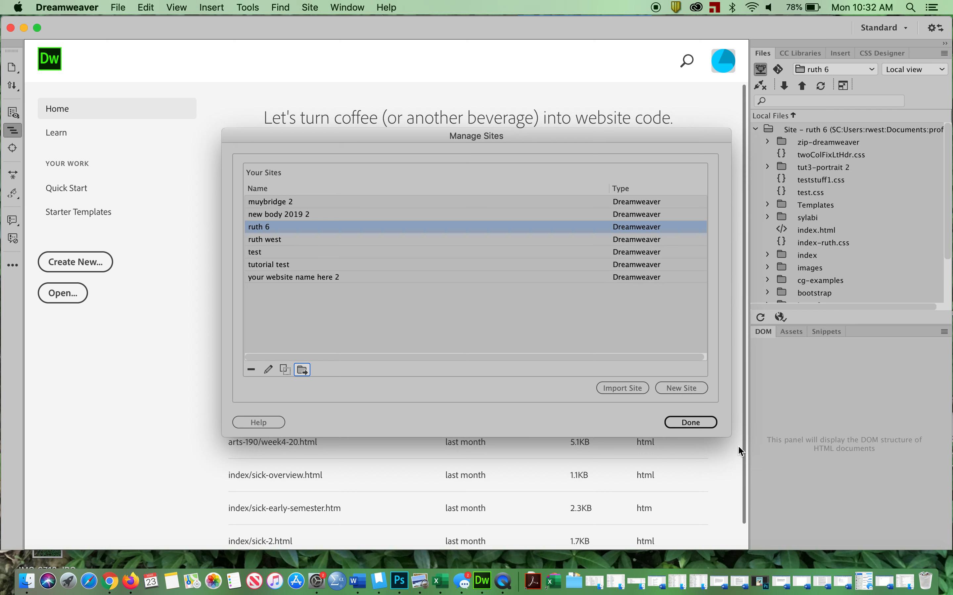
pyautogui.moveTo(725, 438)
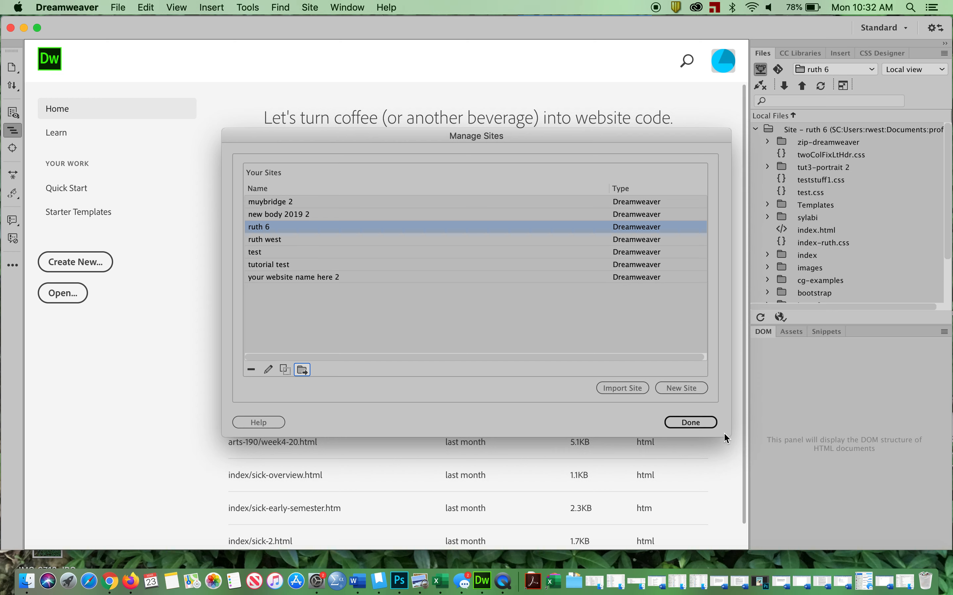
pyautogui.moveTo(637, 235)
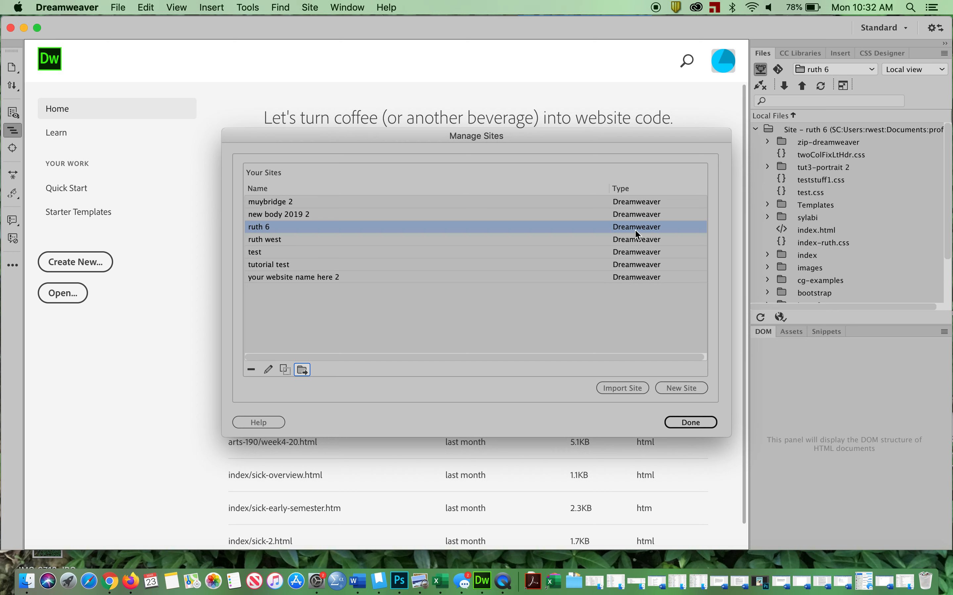
pyautogui.moveTo(703, 334)
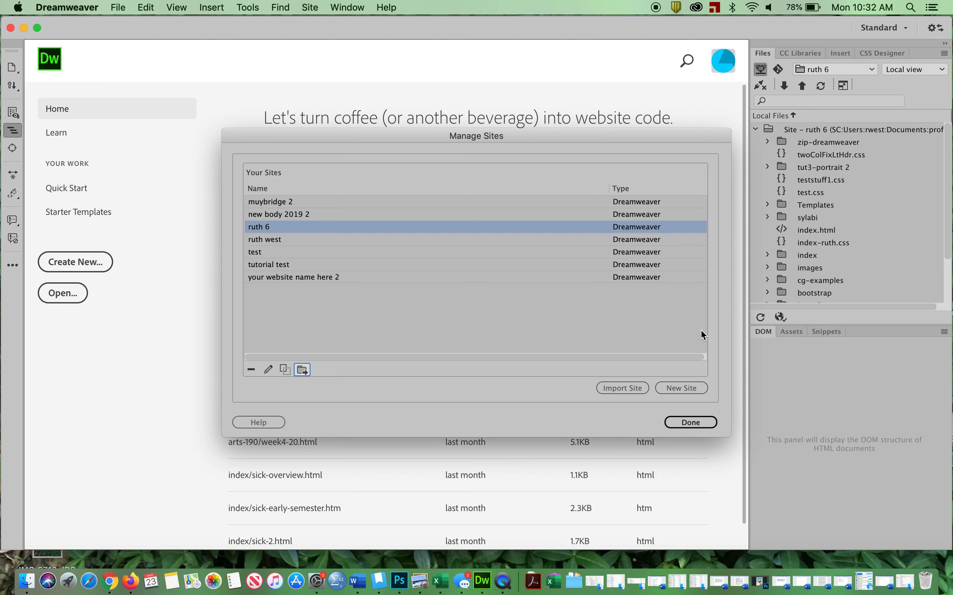